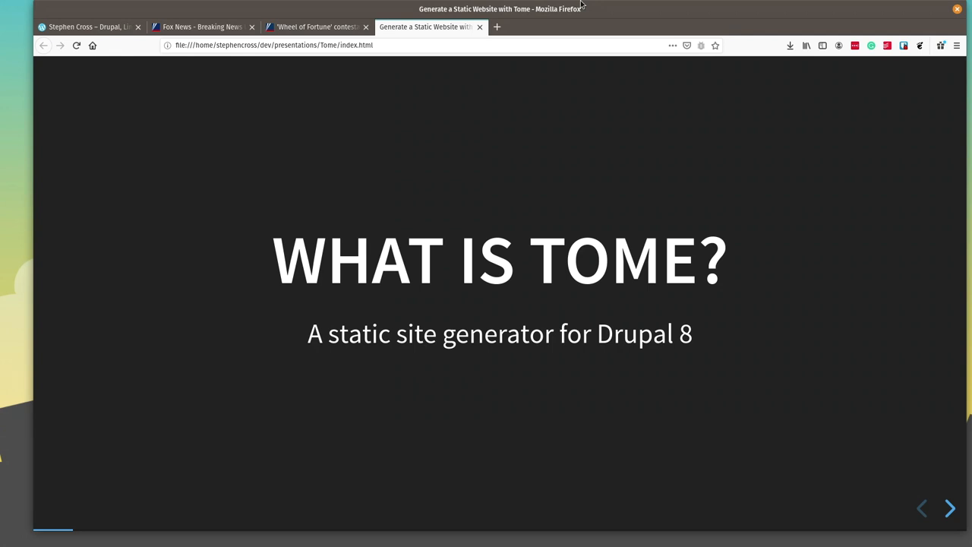
Advance from WHAT IS TOME? to the Minimum Costs slide on performance and security
{"action": "left_click", "coordinate": [948, 508]}
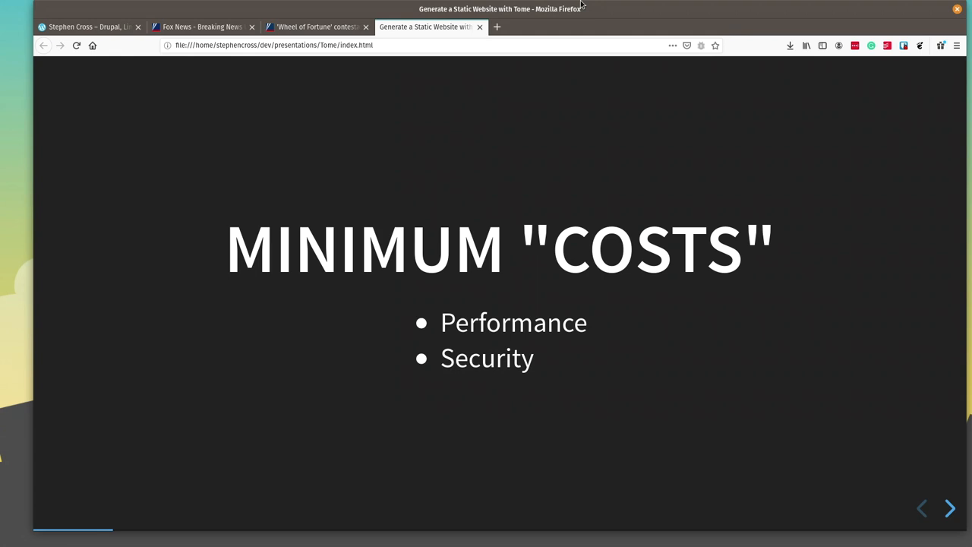
Advance past Minimum Costs to the HAVE YOU EVER? slide
{"action": "left_click", "coordinate": [949, 508]}
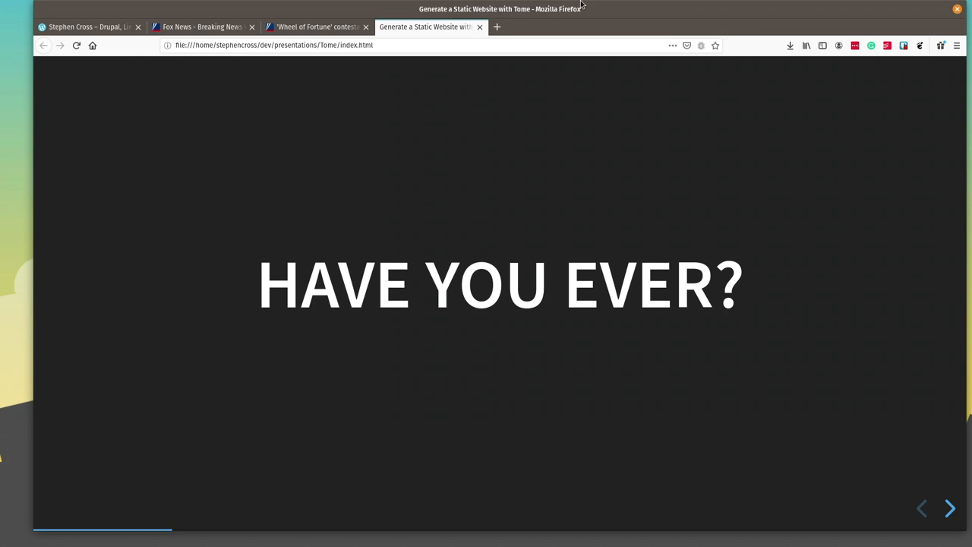
Show the bandaged Drupal logo slide, then advance toward the 'I could…' slide
{"action": "left_click", "coordinate": [950, 508]}
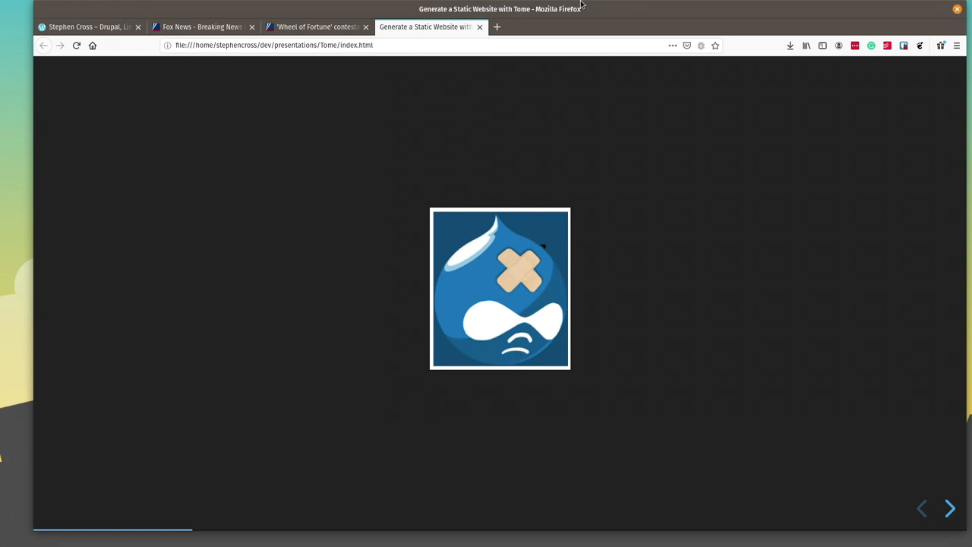
{"action": "left_click", "coordinate": [949, 508]}
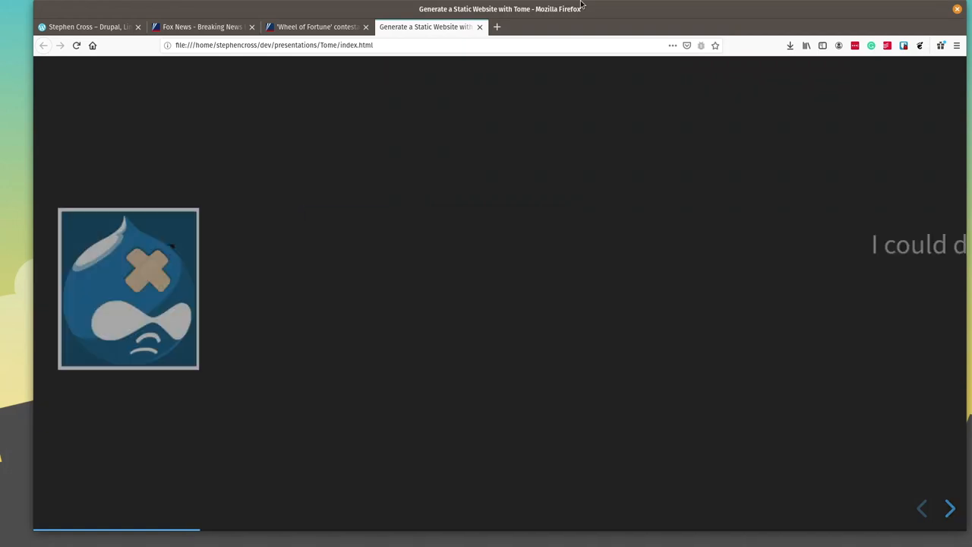
Reveal the 'too much work to maintain' Drupal lines, then advance to WHAT IF..
{"action": "left_click", "coordinate": [949, 508]}
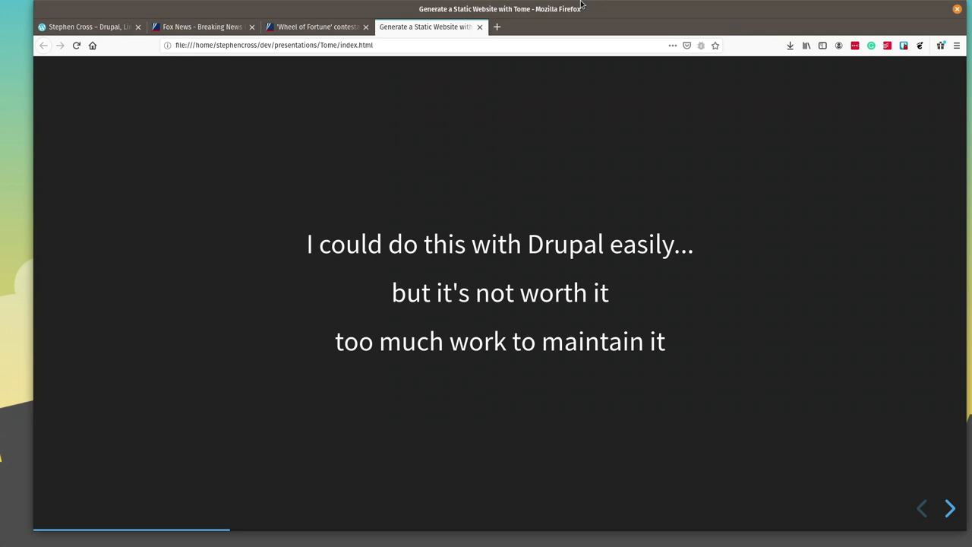
{"action": "left_click", "coordinate": [950, 508]}
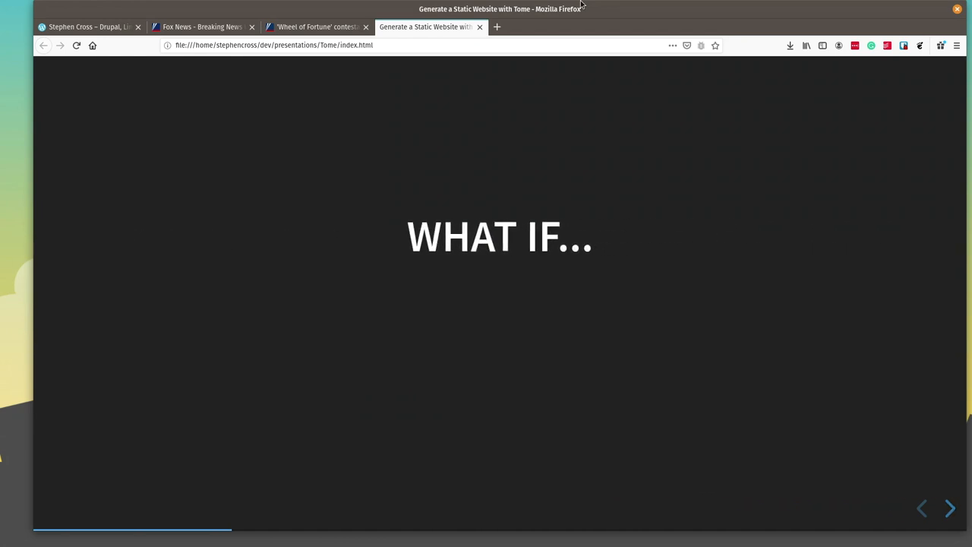
Reveal the lines on lowering Drupal cost and build-and-forget
{"action": "left_click", "coordinate": [949, 508]}
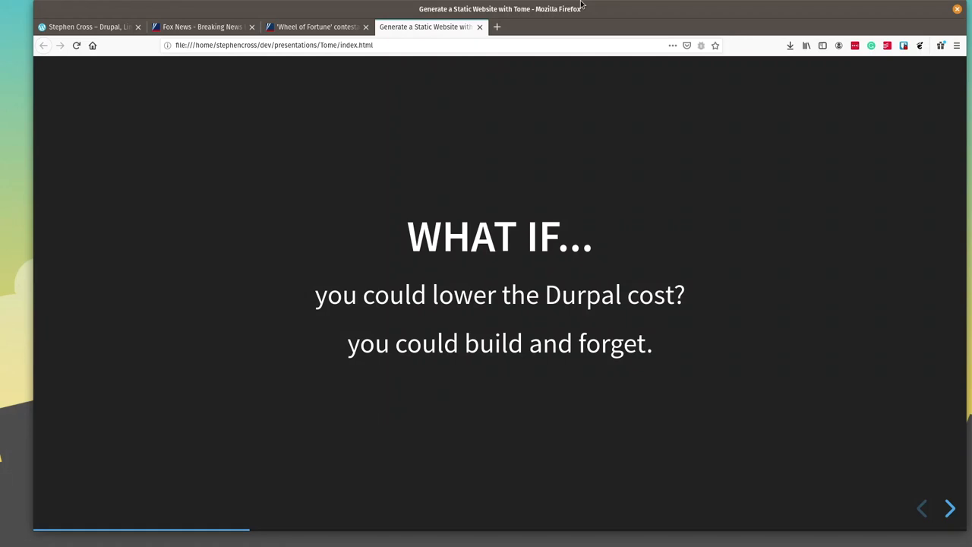
{"action": "left_click", "coordinate": [948, 508]}
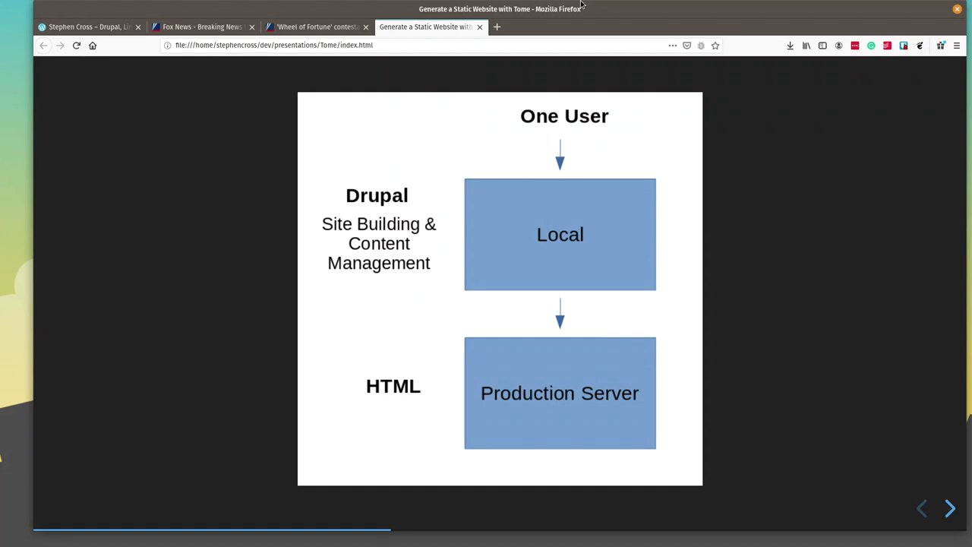
Advance to the User/User → Server → Production Server diagram with hosting options
{"action": "left_click", "coordinate": [950, 508]}
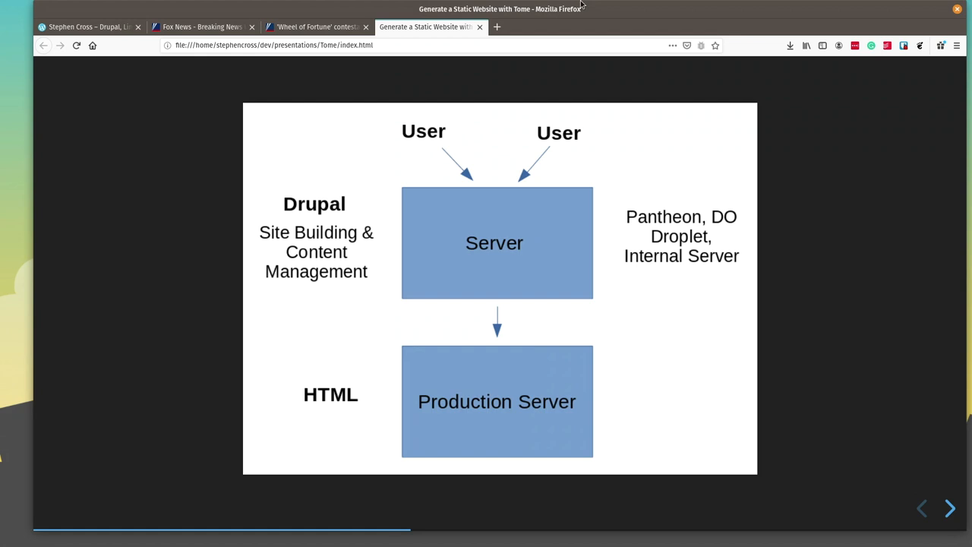
Show the Limitations slide, then advance to Solutions: Disqus, Netlify forms, Lunr search
{"action": "left_click", "coordinate": [950, 508]}
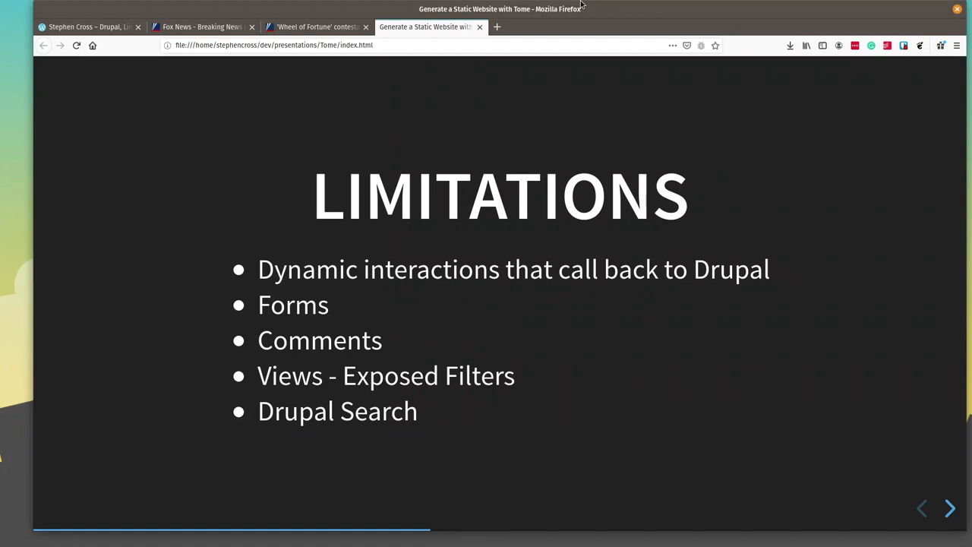
{"action": "left_click", "coordinate": [949, 508]}
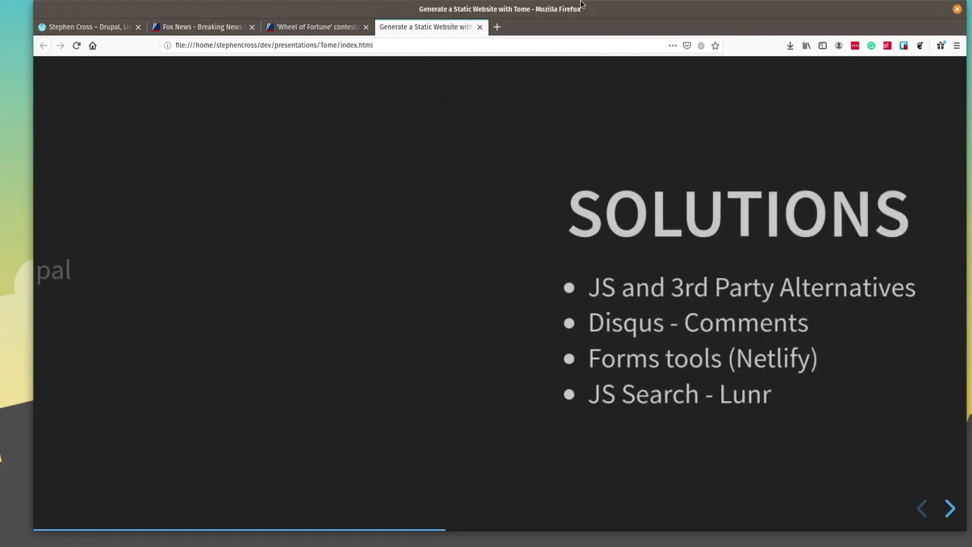
{"action": "left_click", "coordinate": [949, 508]}
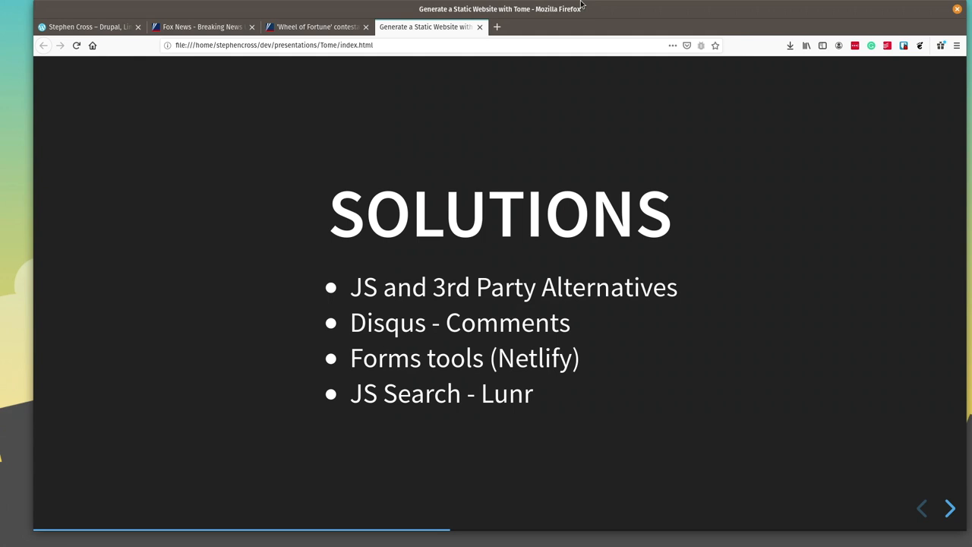
Advance to 'How far does can this go?' listing blog, tag filtering, commenting, search
{"action": "left_click", "coordinate": [949, 508]}
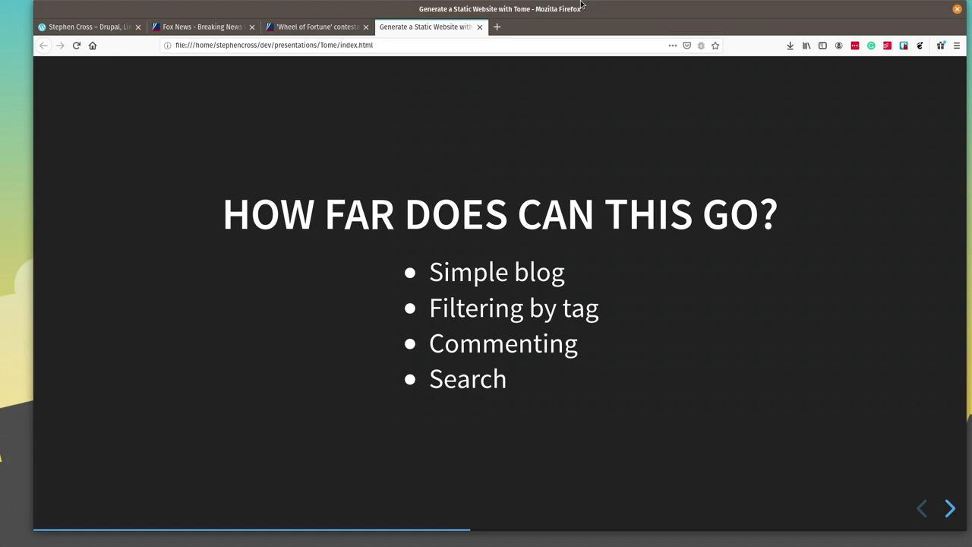
Advance to the slide showing the 'Notes' blog post teaser with paging
{"action": "left_click", "coordinate": [949, 508]}
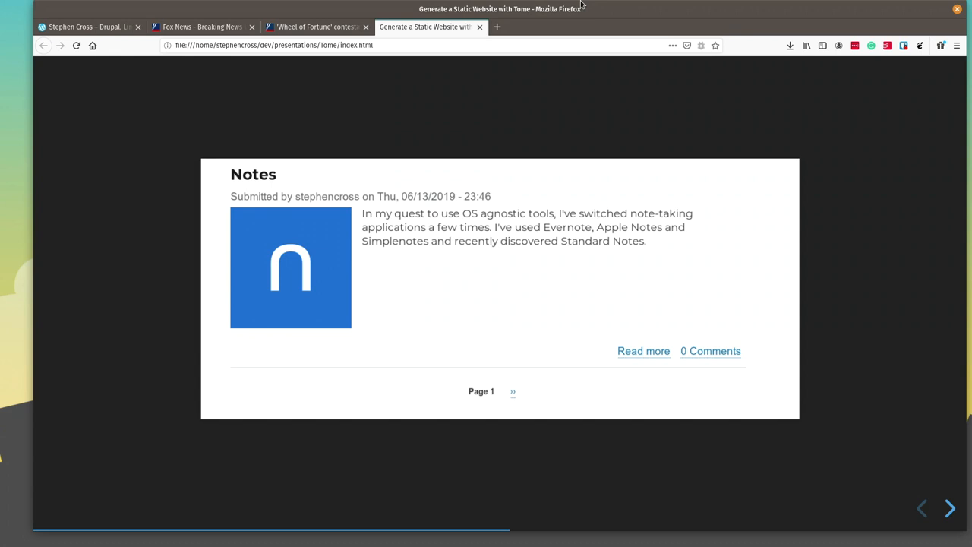
Advance to the Switching to Linux articles/page/2 screenshot slide
{"action": "left_click", "coordinate": [513, 391]}
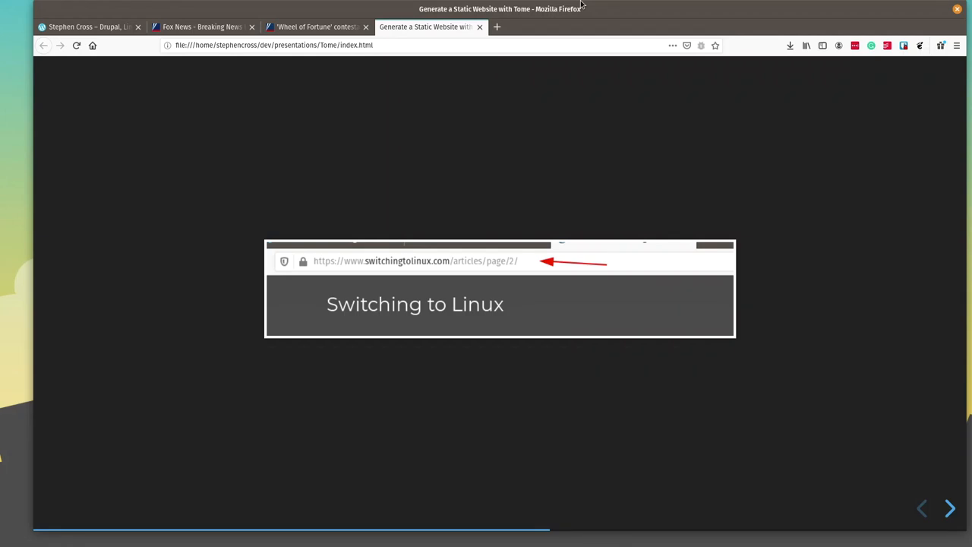
Advance to the Fishshell blog post slide with its Disqus comments section
{"action": "left_click", "coordinate": [949, 508]}
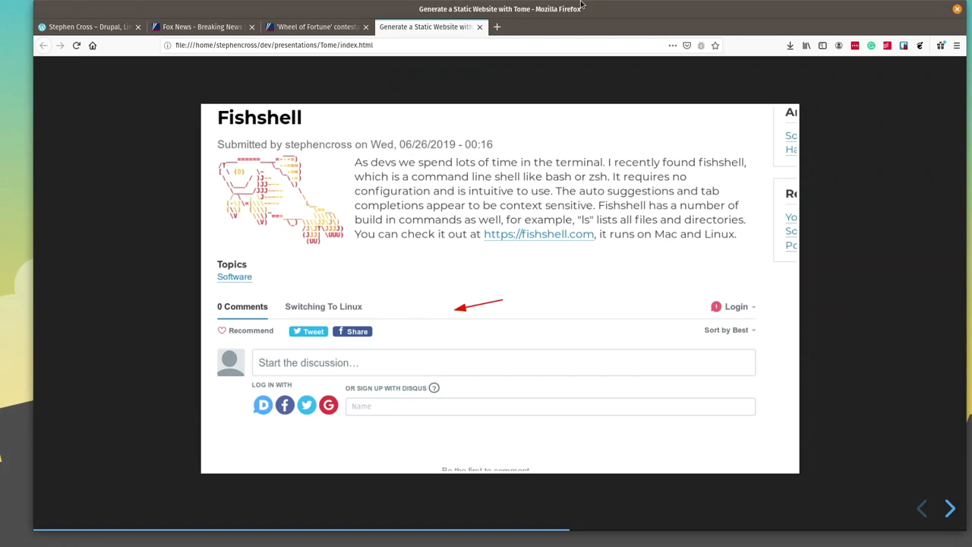
Advance to the Switching to Linux Software tag page slide listing Fishshell and Notes
{"action": "left_click", "coordinate": [949, 508]}
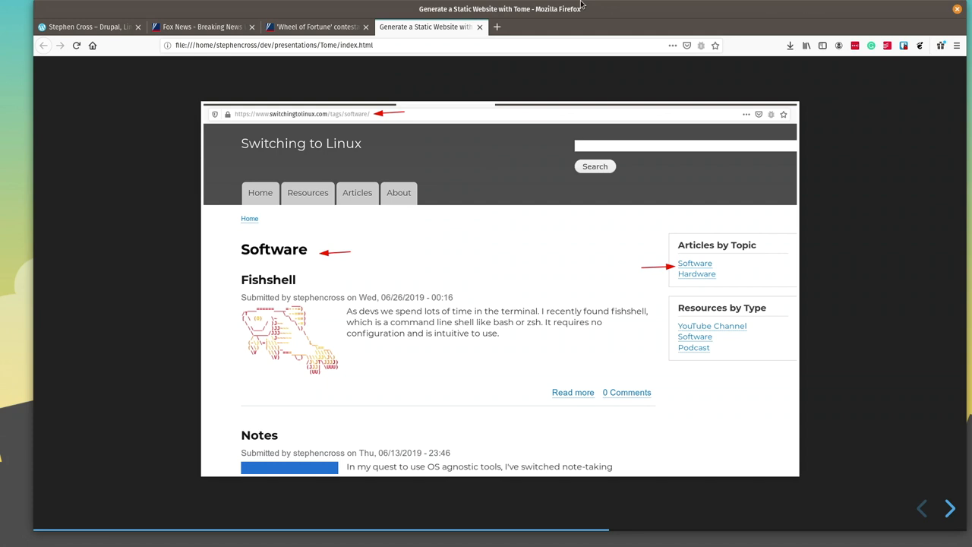
Advance to the Drupal → Tome → HTML diagram with the drush tome:static command
{"action": "left_click", "coordinate": [949, 508]}
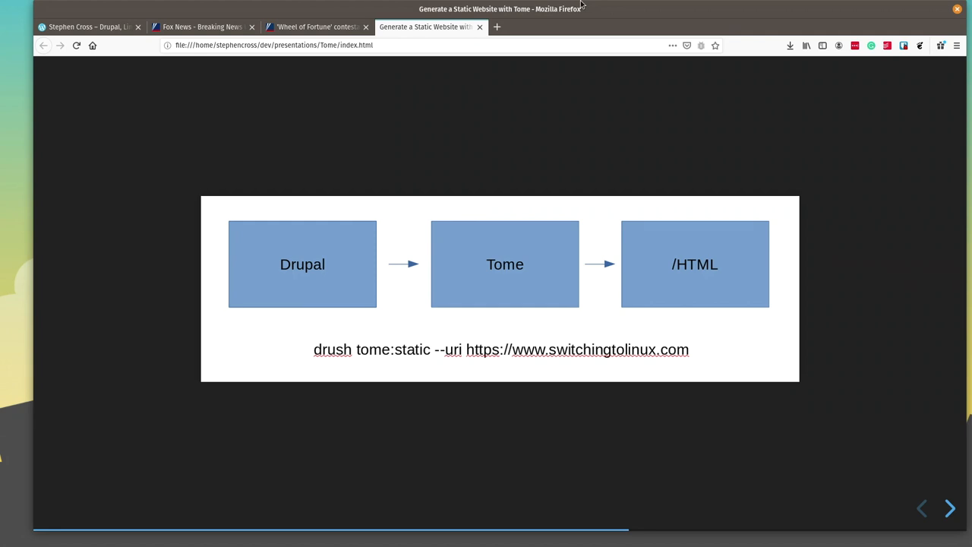
Pass the Tome overview slide to reach the clean-tree git status terminal slide
{"action": "left_click", "coordinate": [950, 508]}
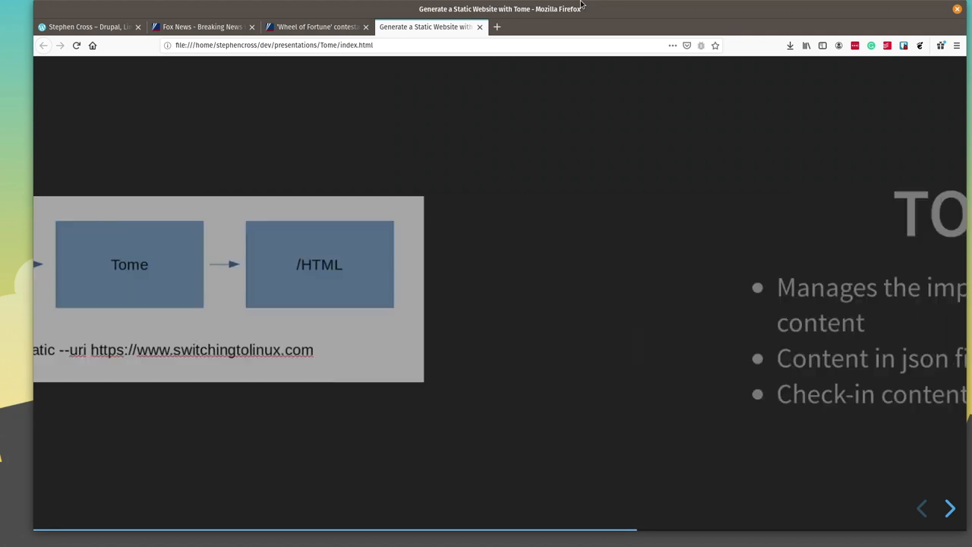
{"action": "left_click", "coordinate": [949, 508]}
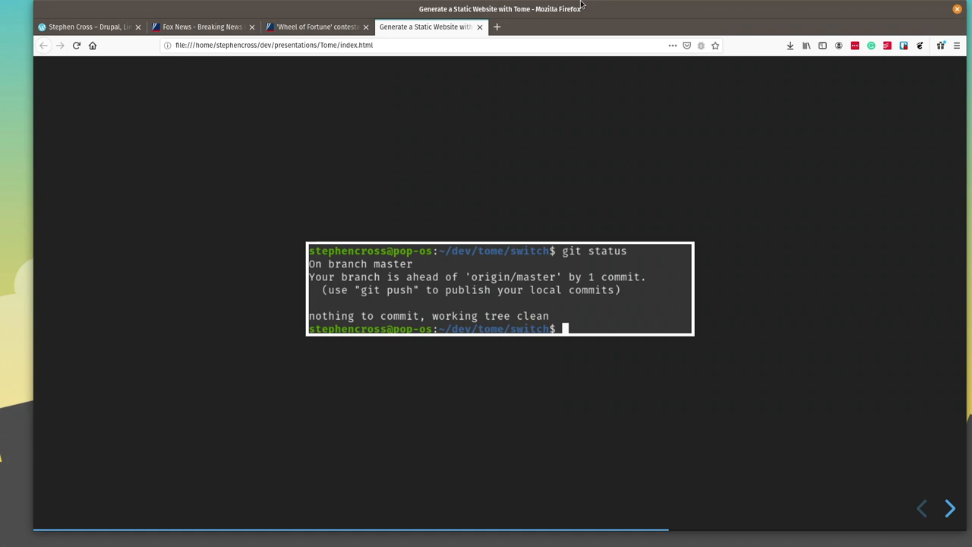
Advance to the Usage slide on rebuilding Drupal, GatsbyJS front end, and CI deployment
{"action": "left_click", "coordinate": [950, 508]}
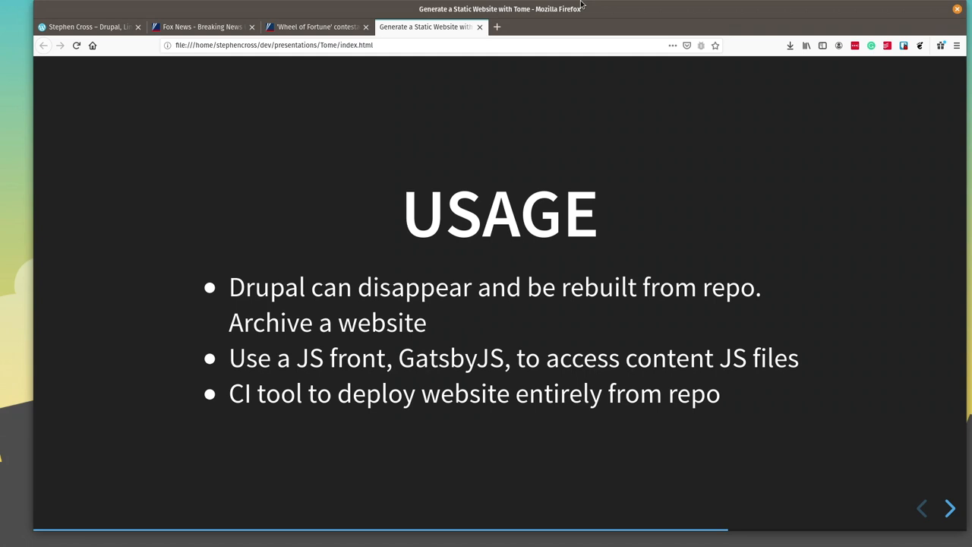
Advance to the Other Helpful Modules slide listing Tome Netlify and Lunr
{"action": "left_click", "coordinate": [950, 509]}
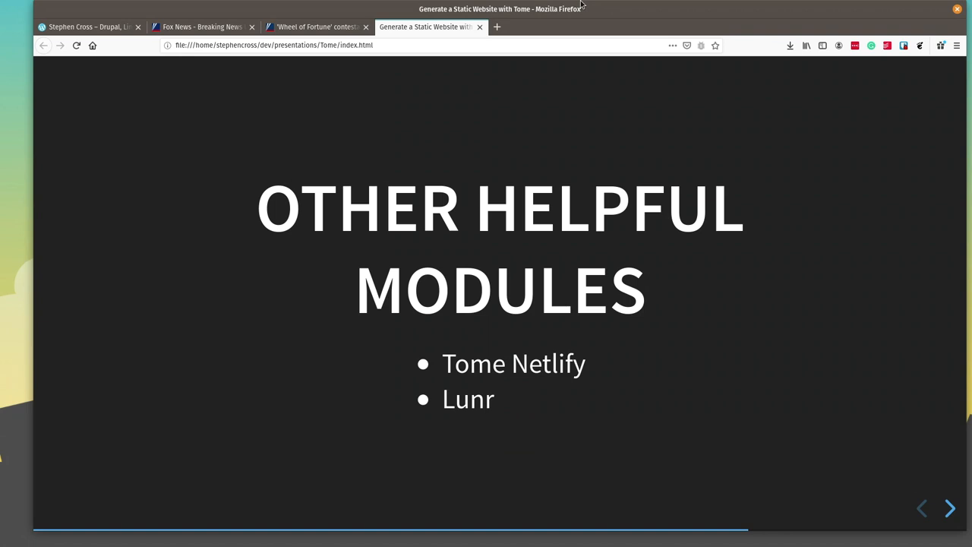
Move through the Netlify deploy and deploys-list slides to the Lunr full-text search slide
{"action": "left_click", "coordinate": [948, 507]}
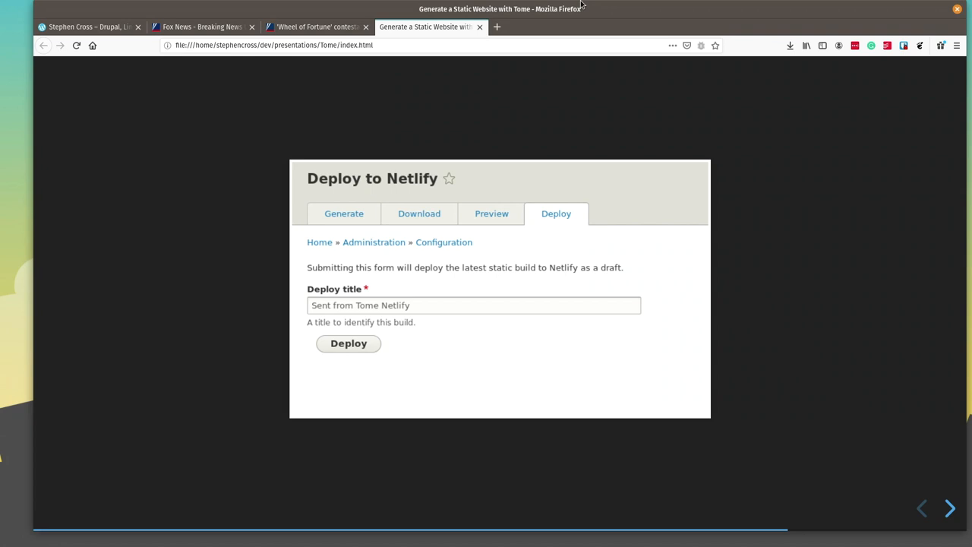
{"action": "left_click", "coordinate": [349, 343]}
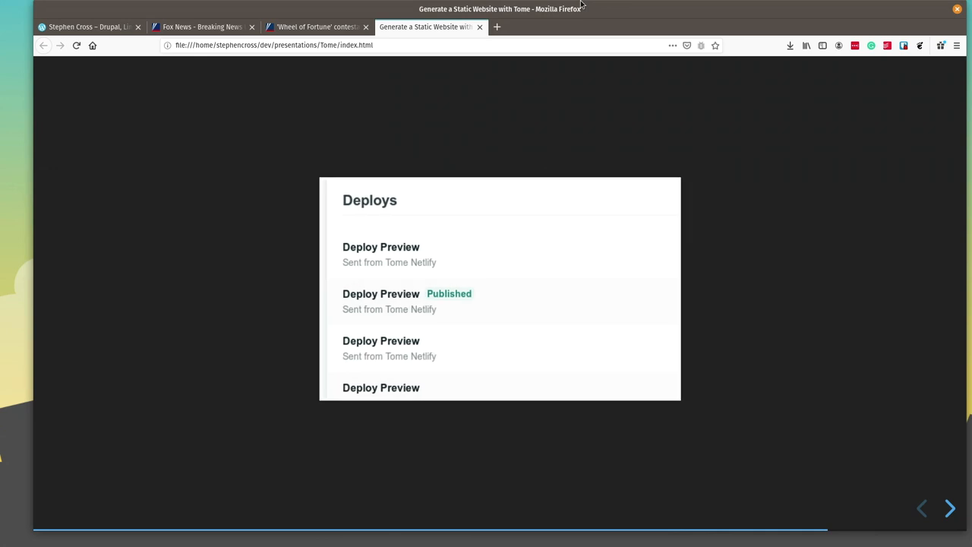
{"action": "left_click", "coordinate": [949, 508]}
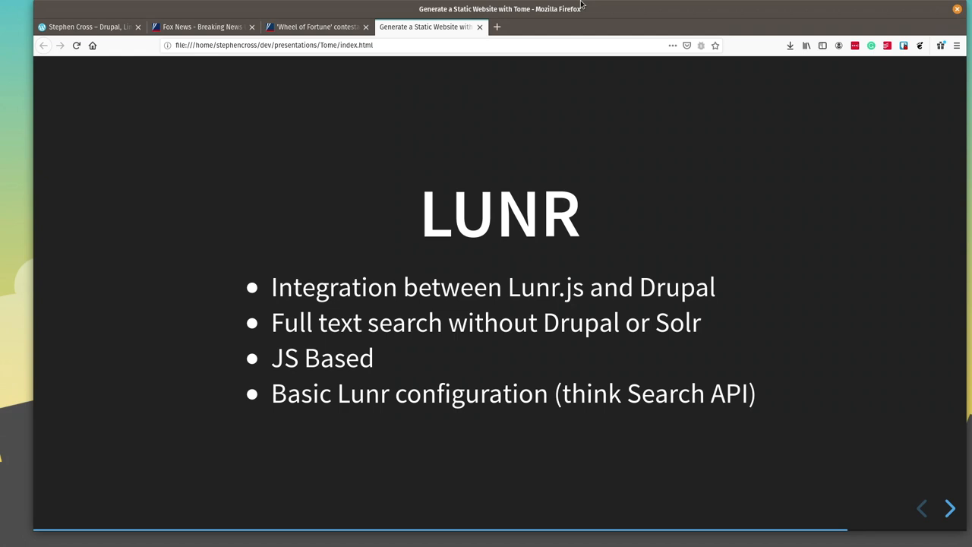
{"action": "left_click", "coordinate": [949, 508]}
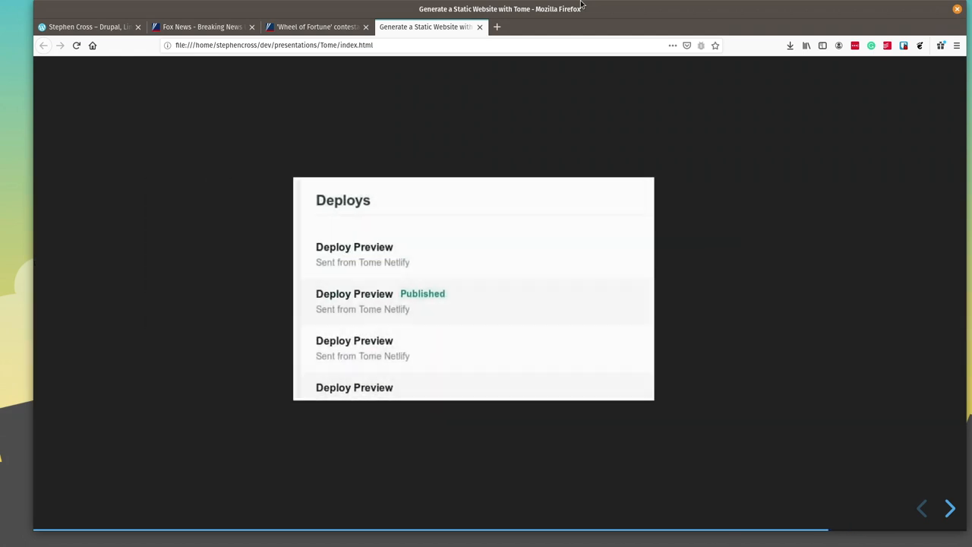
{"action": "left_click", "coordinate": [950, 508]}
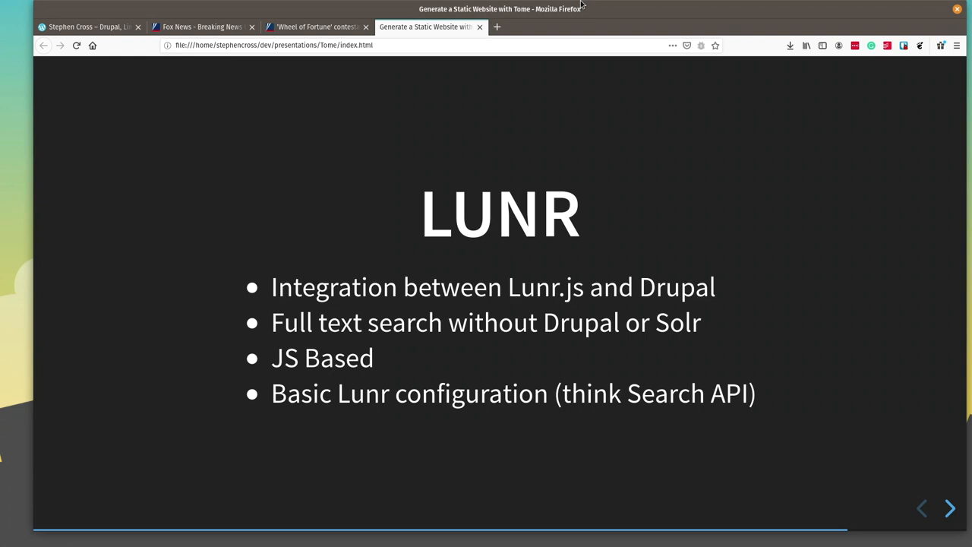
Go through the Summary slide on reusing Drupal skills to "One more thing…"
{"action": "left_click", "coordinate": [949, 508]}
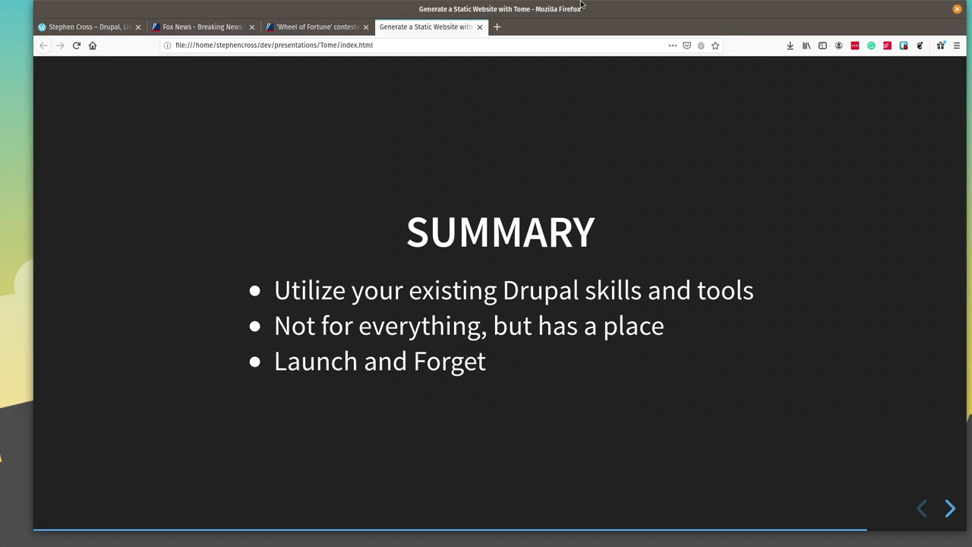
{"action": "left_click", "coordinate": [950, 508]}
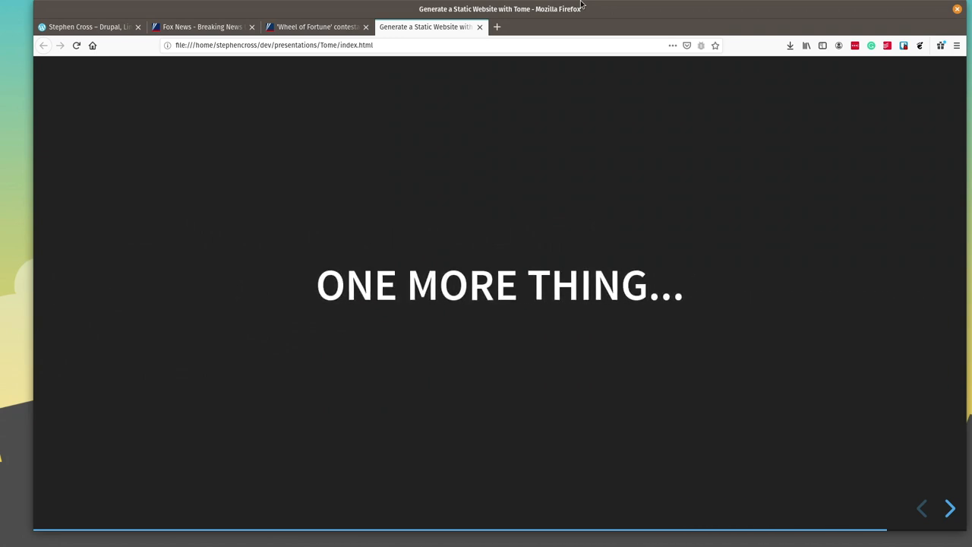
Pass the "I switched to Linux" slide to show the build-time comparison table
{"action": "left_click", "coordinate": [950, 508]}
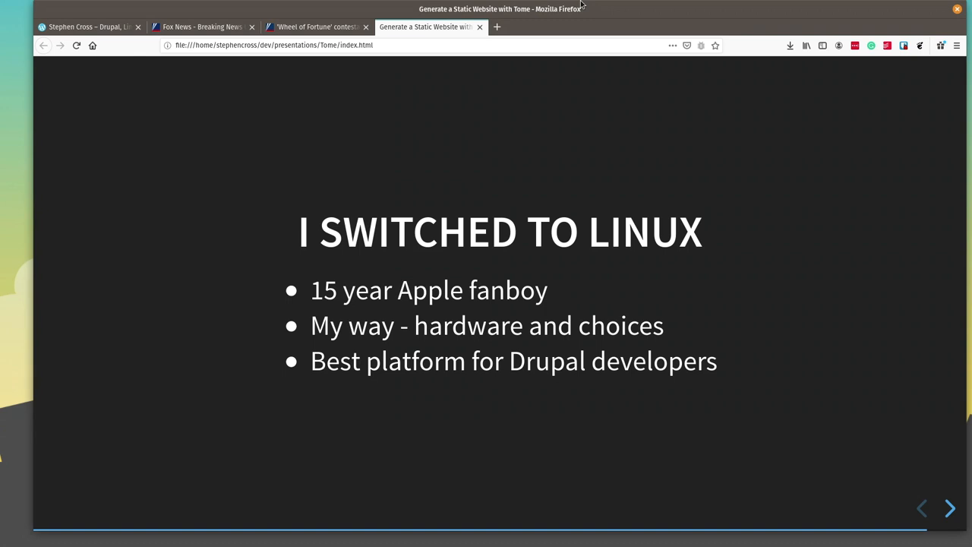
{"action": "left_click", "coordinate": [950, 508]}
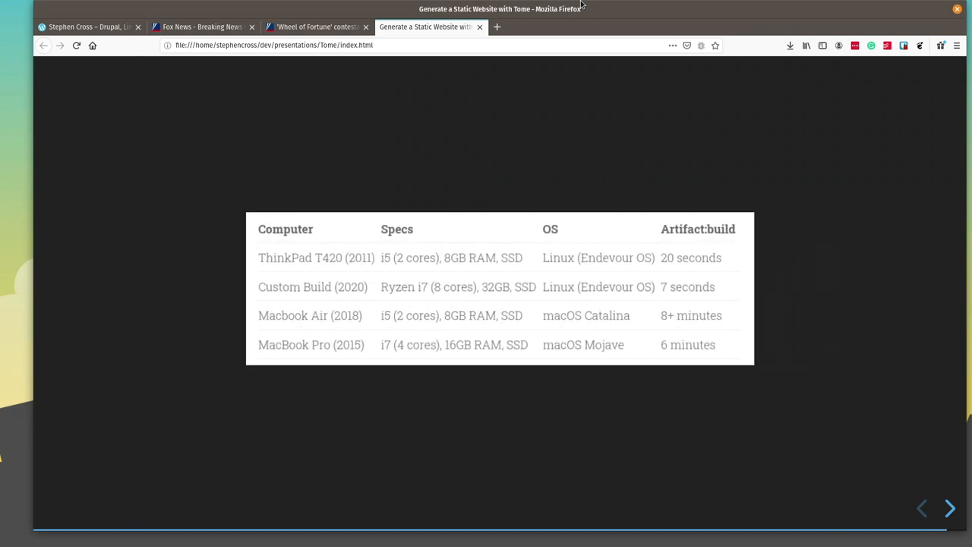